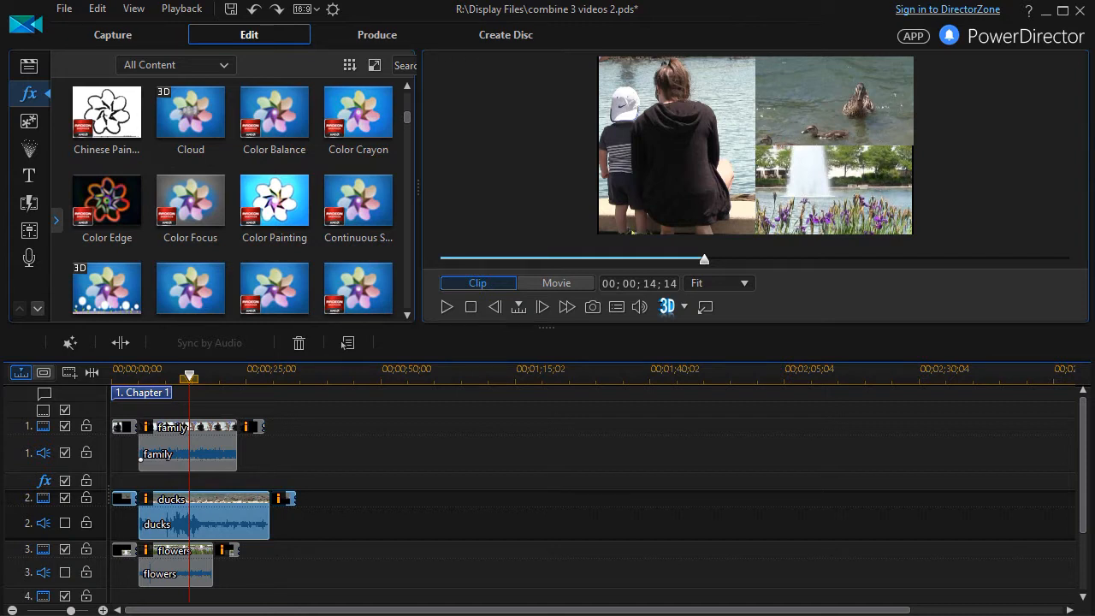
pyautogui.moveTo(761, 144)
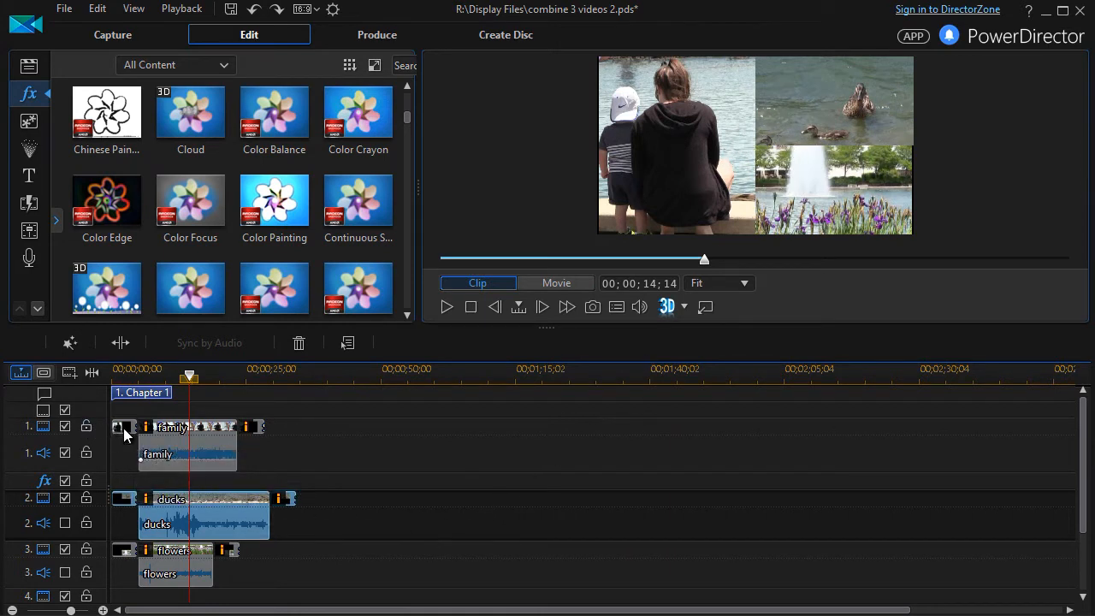
pyautogui.moveTo(259, 427)
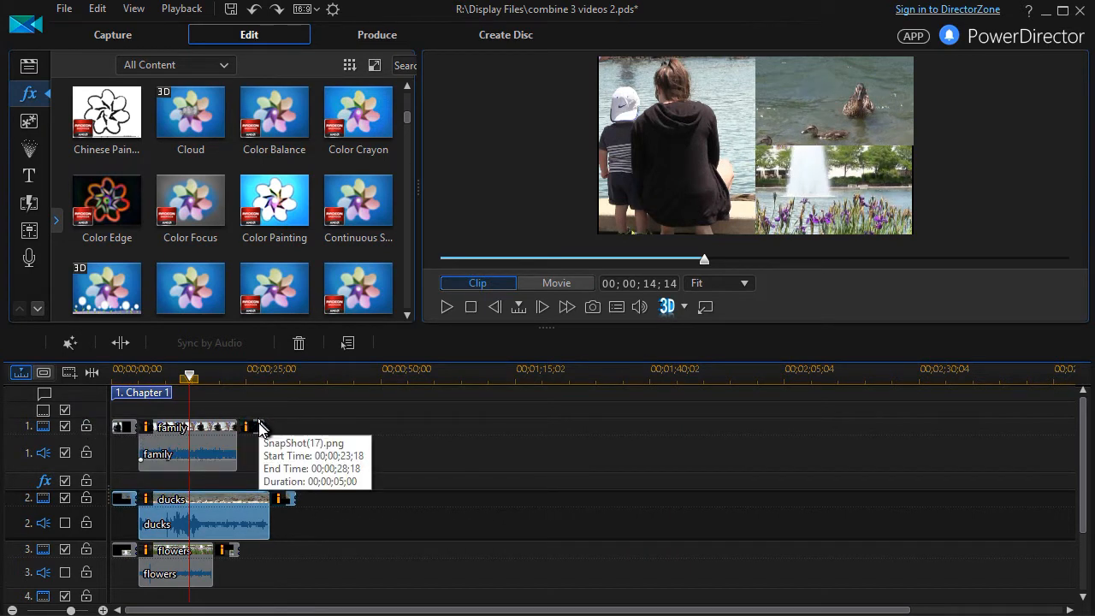
pyautogui.moveTo(248, 431)
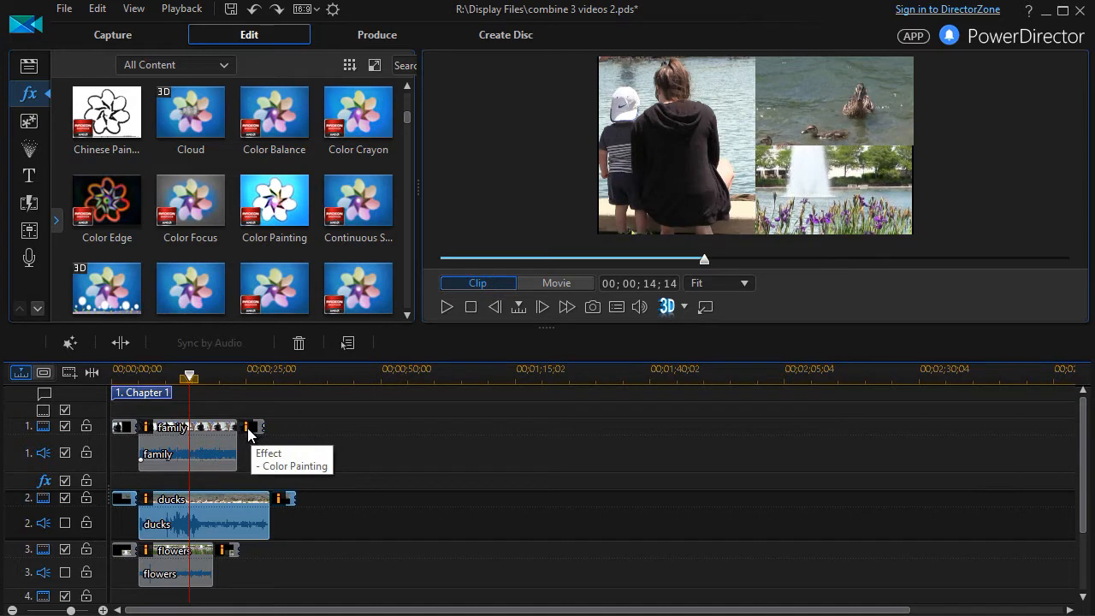
pyautogui.moveTo(256, 496)
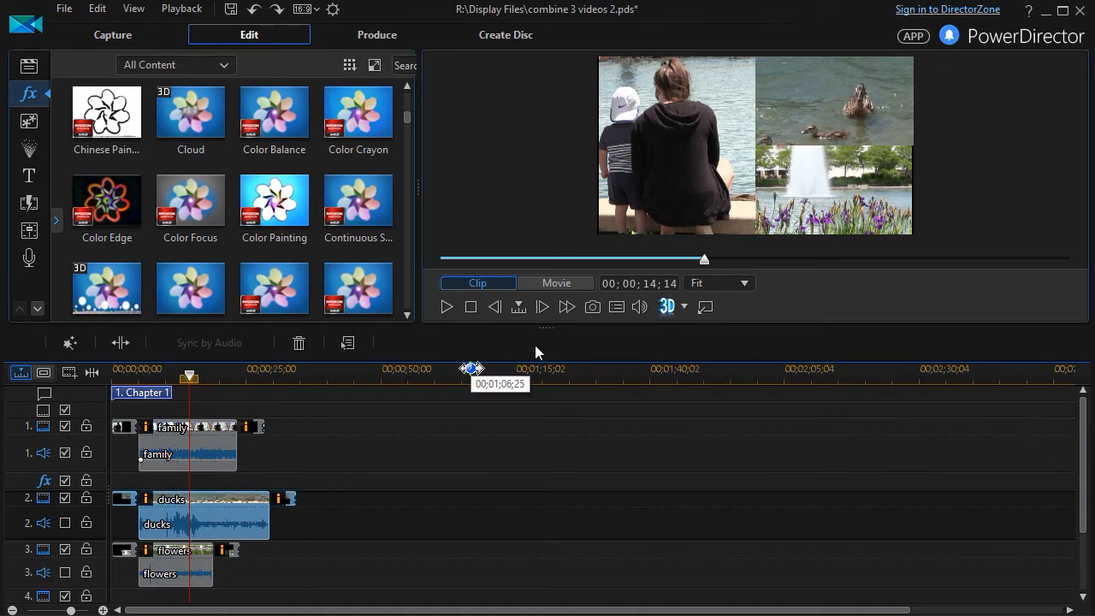
pyautogui.moveTo(674, 152)
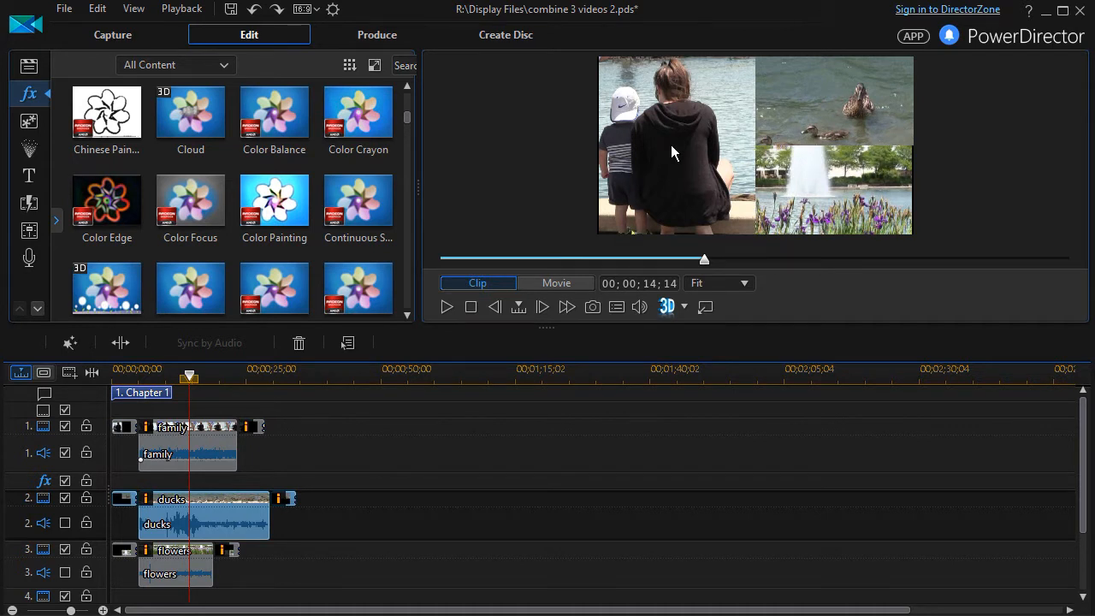
pyautogui.moveTo(202, 444)
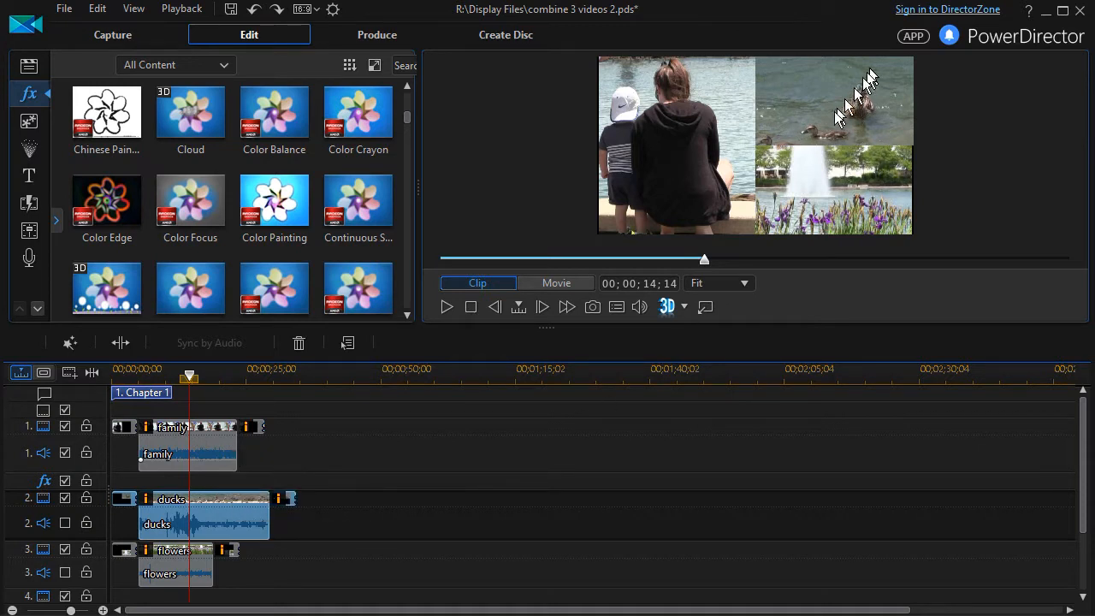
pyautogui.moveTo(243, 595)
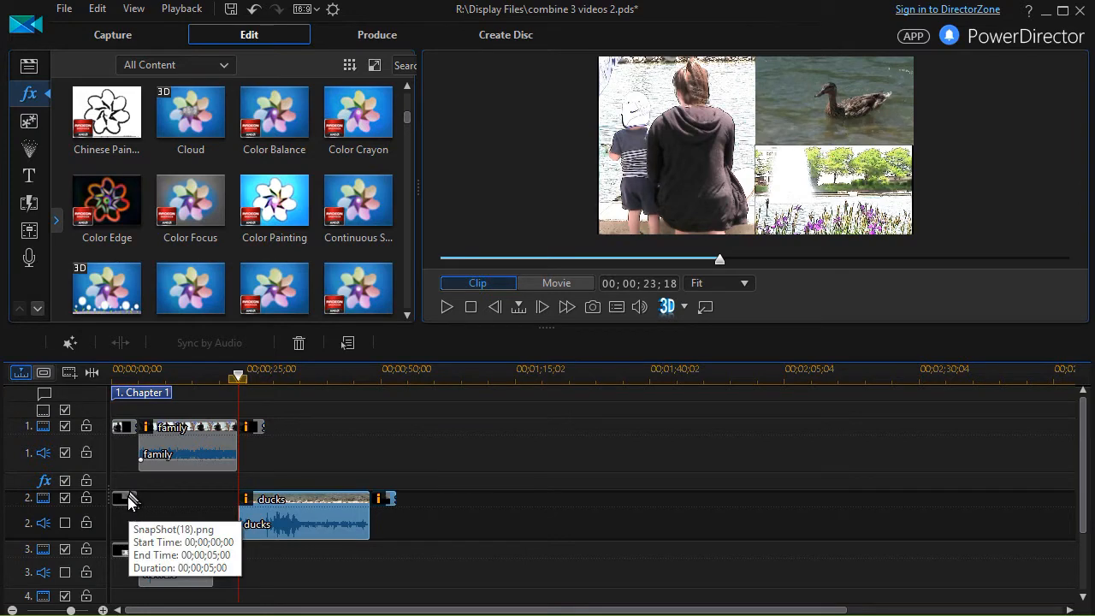
pyautogui.moveTo(127, 503)
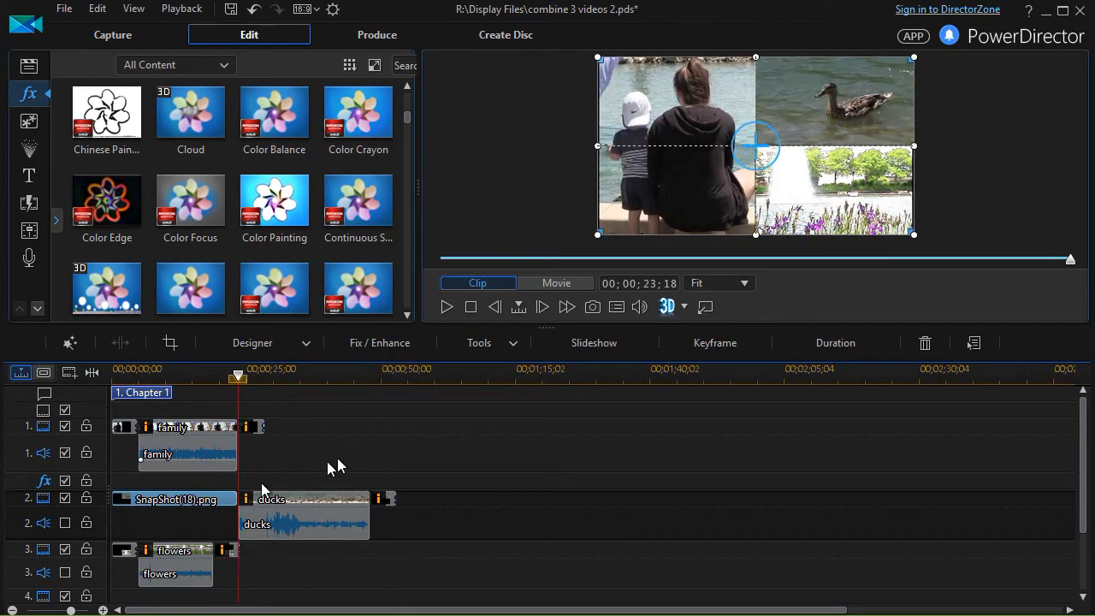
pyautogui.moveTo(265, 581)
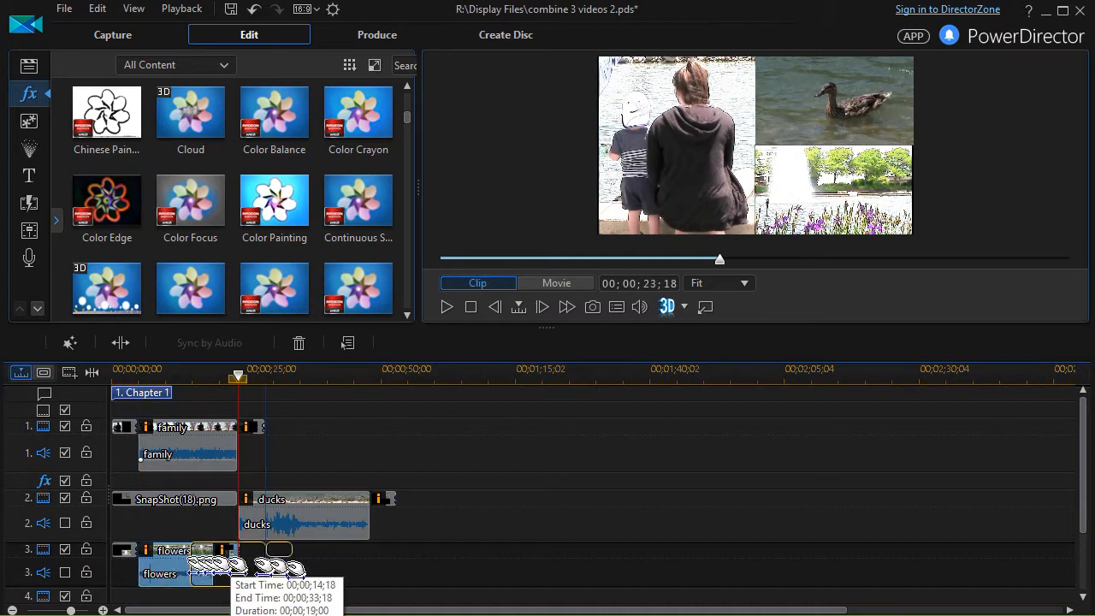
# Shift the Flowers clip later on track 3 so it starts after the ducks clip ends.
pyautogui.moveTo(197, 564); pyautogui.dragTo(410, 565)
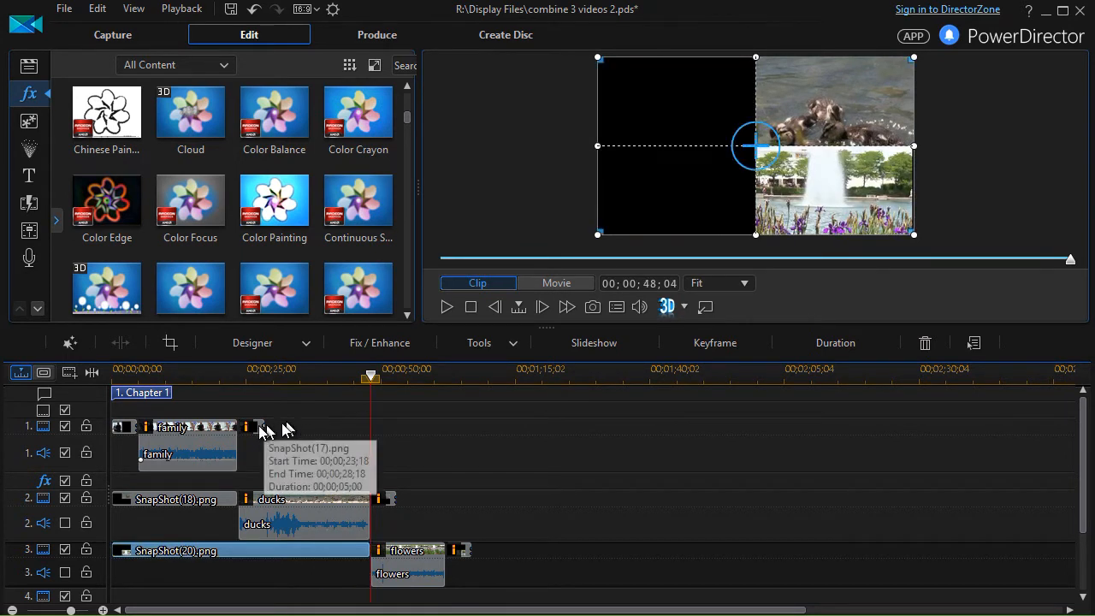
pyautogui.moveTo(260, 426)
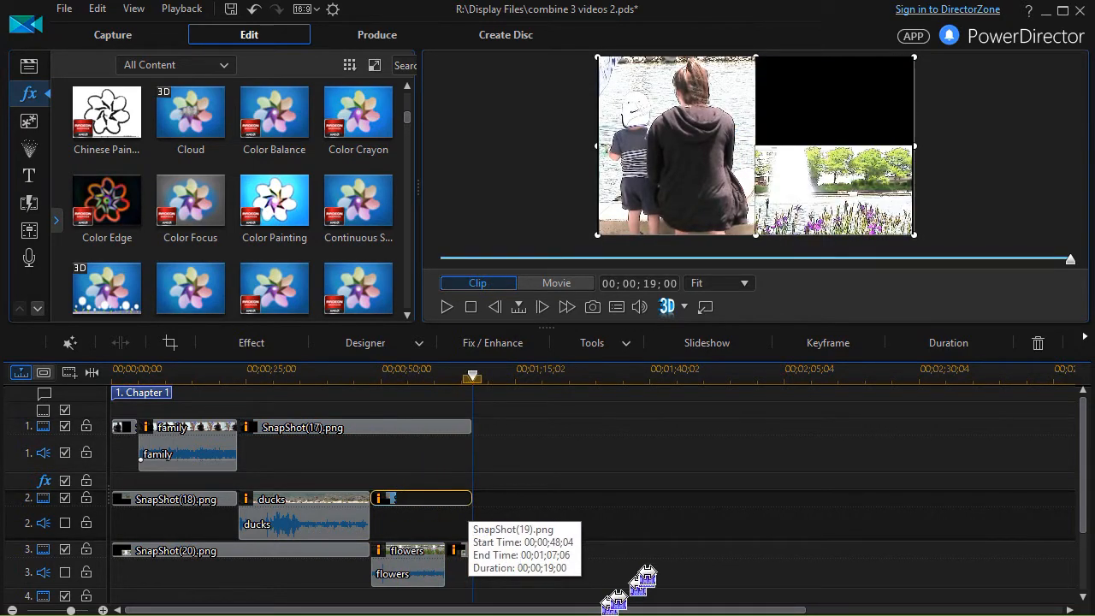
pyautogui.click(556, 283)
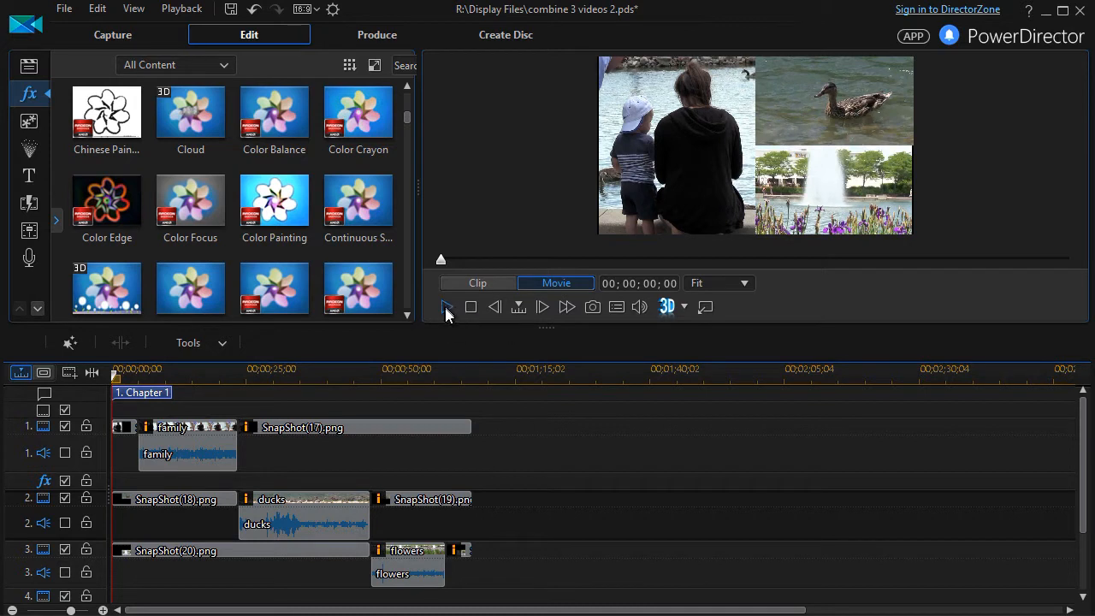
pyautogui.click(445, 307)
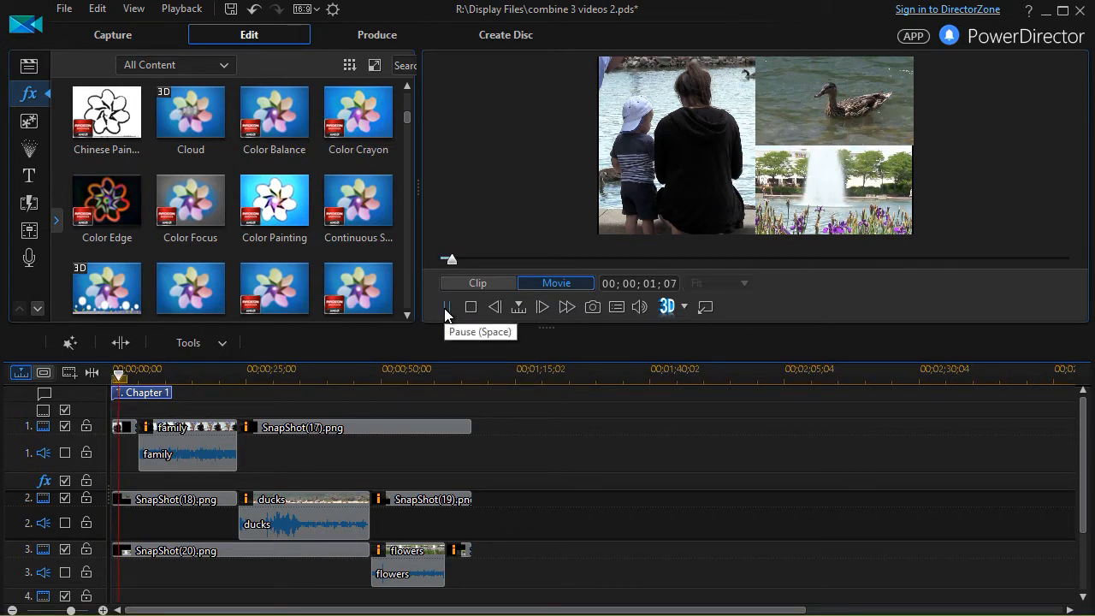
pyautogui.click(444, 306)
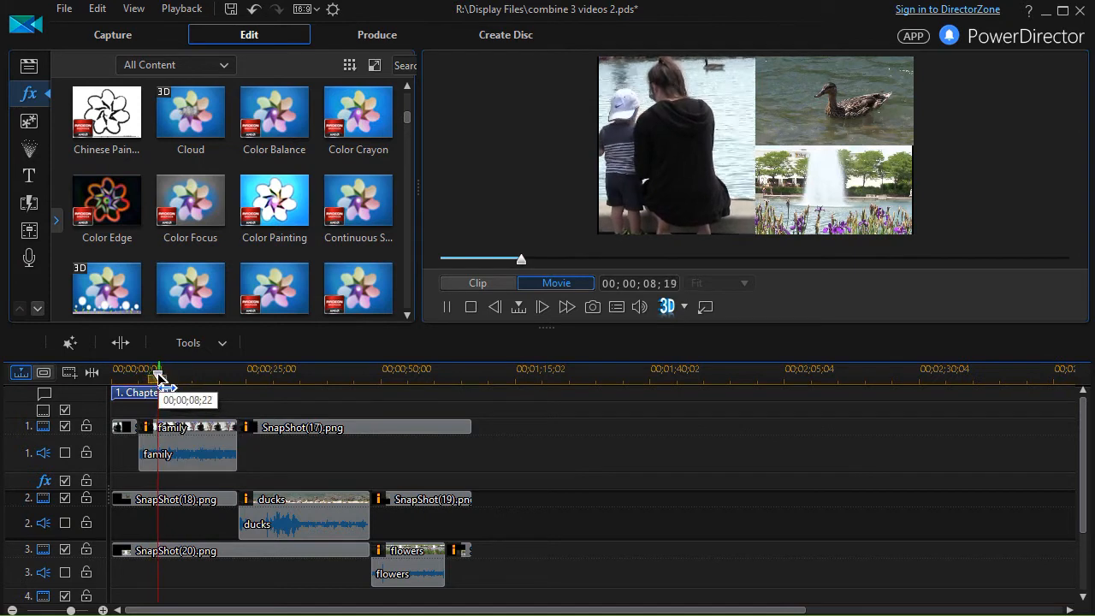
pyautogui.moveTo(158, 373); pyautogui.dragTo(226, 373)
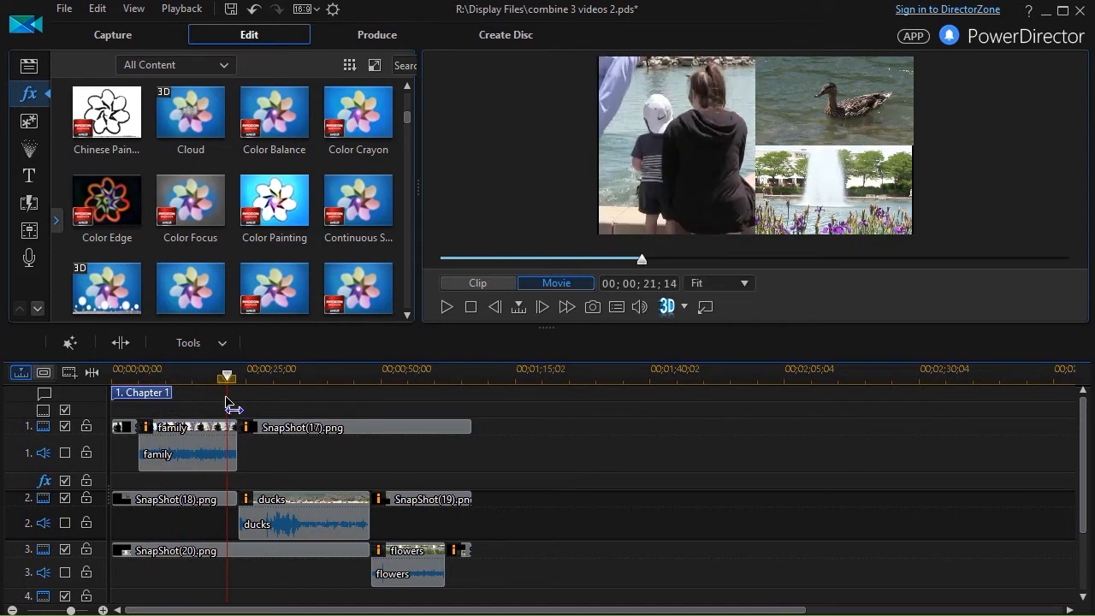
pyautogui.click(444, 306)
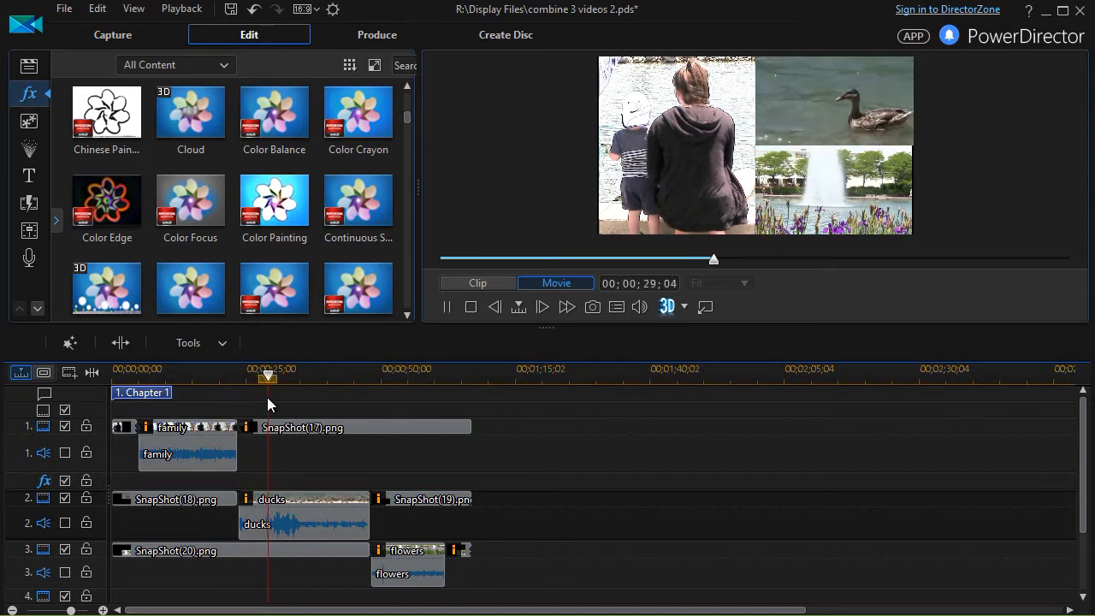
pyautogui.moveTo(270, 375); pyautogui.dragTo(373, 374)
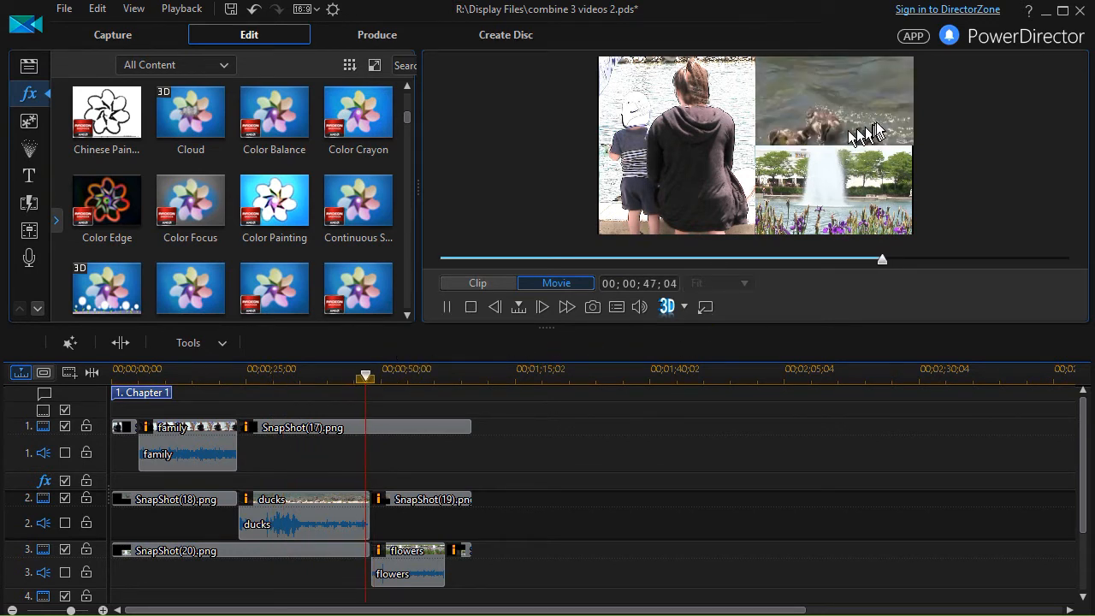
pyautogui.click(541, 306)
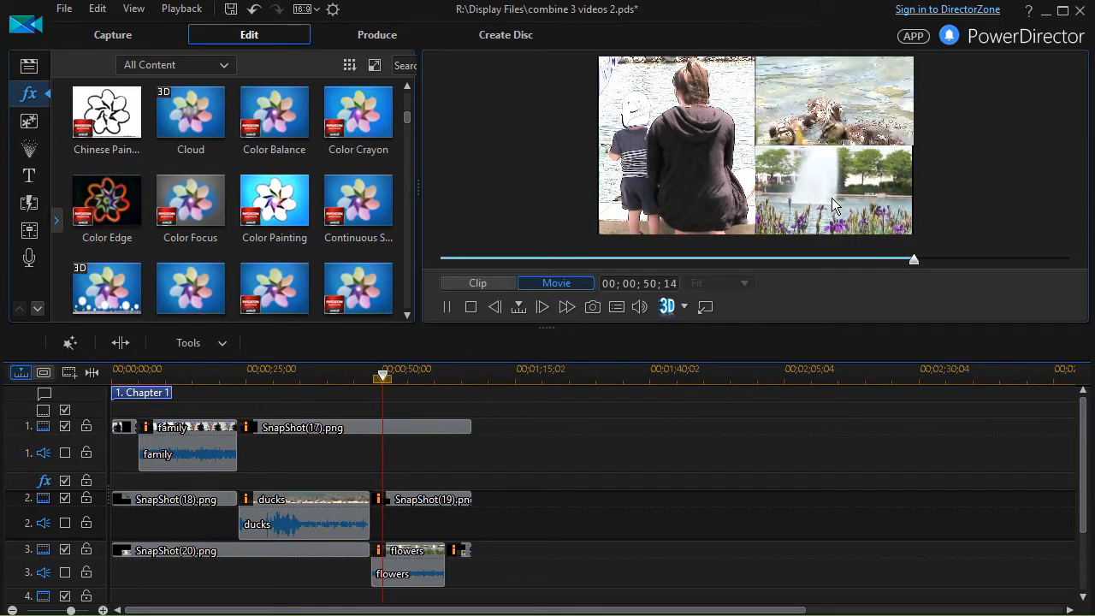
pyautogui.moveTo(383, 376); pyautogui.dragTo(397, 376)
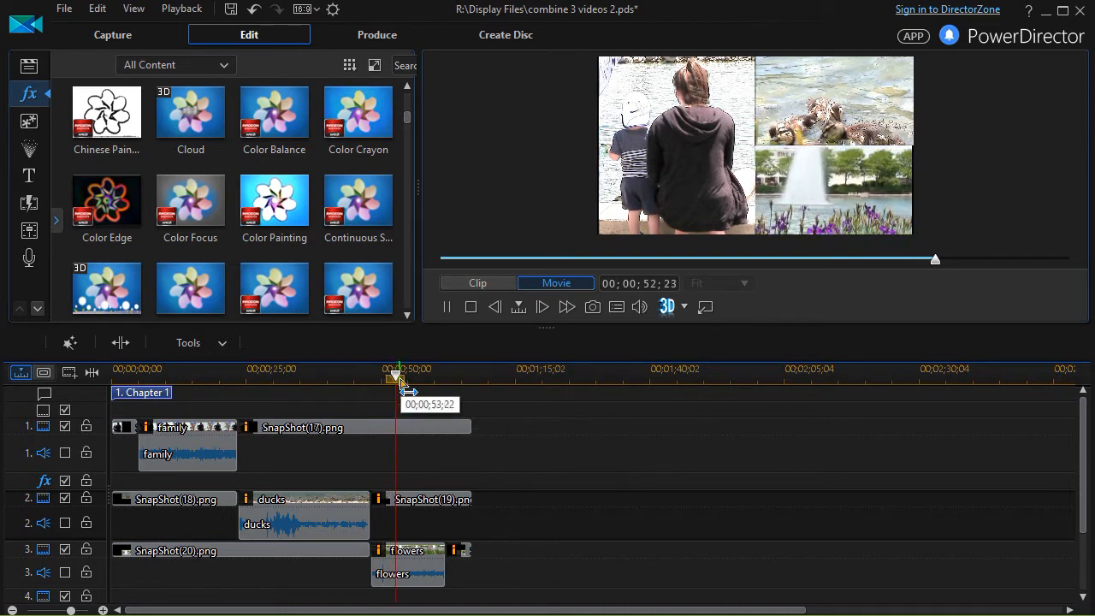
pyautogui.moveTo(397, 376); pyautogui.dragTo(431, 376)
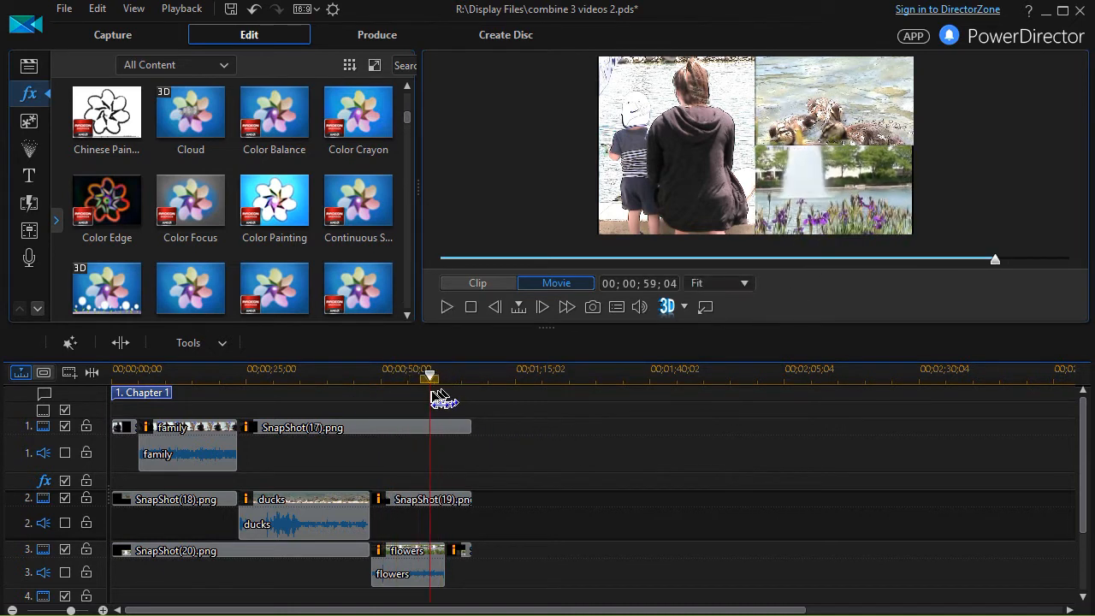
pyautogui.moveTo(431, 377); pyautogui.dragTo(436, 377)
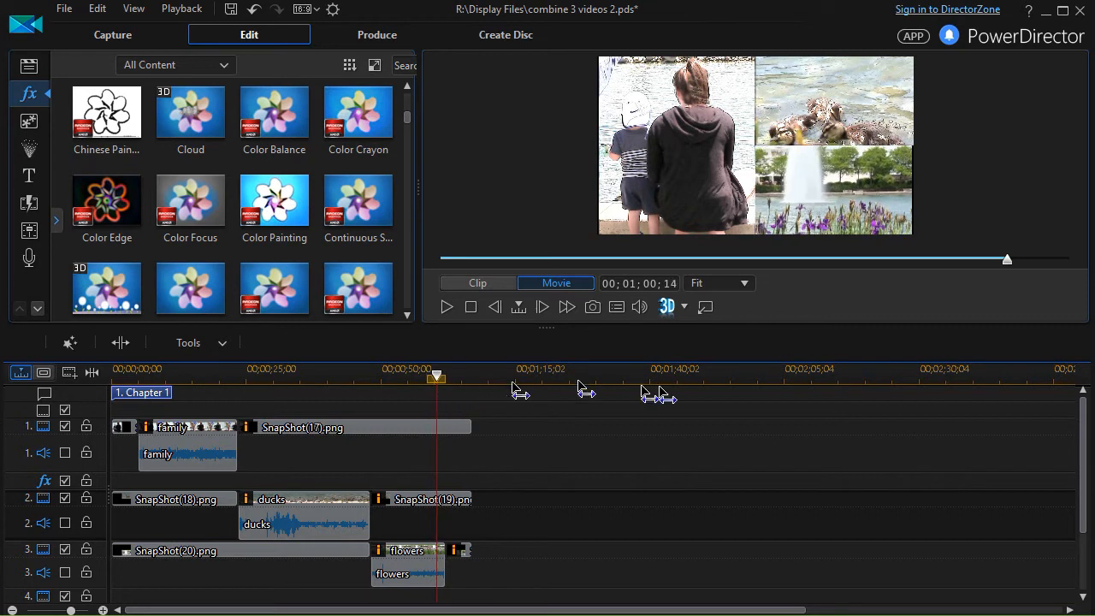
pyautogui.click(445, 306)
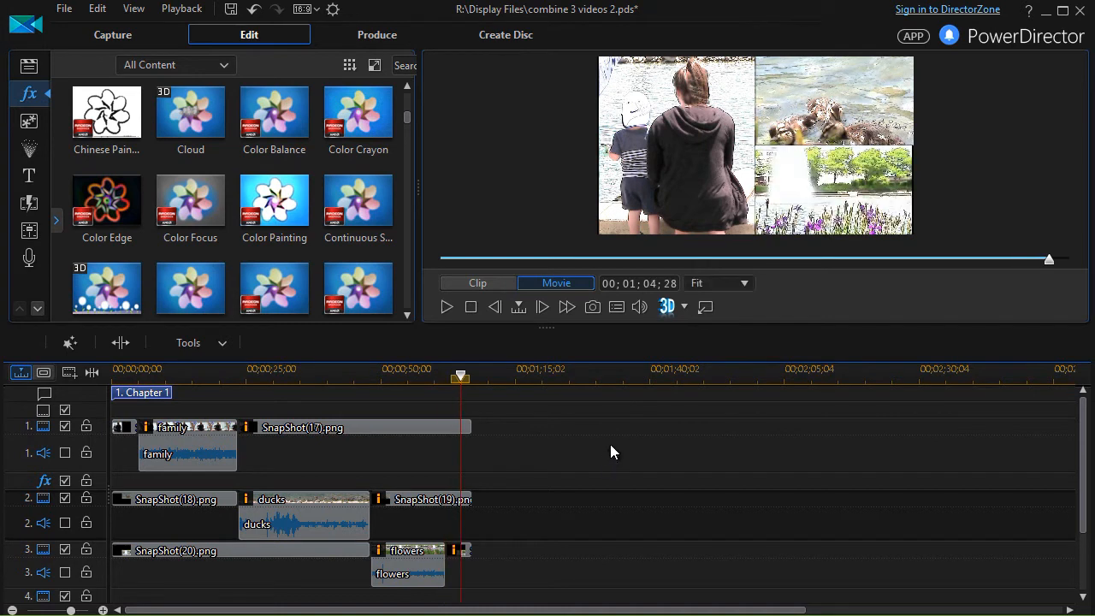
pyautogui.moveTo(613, 455)
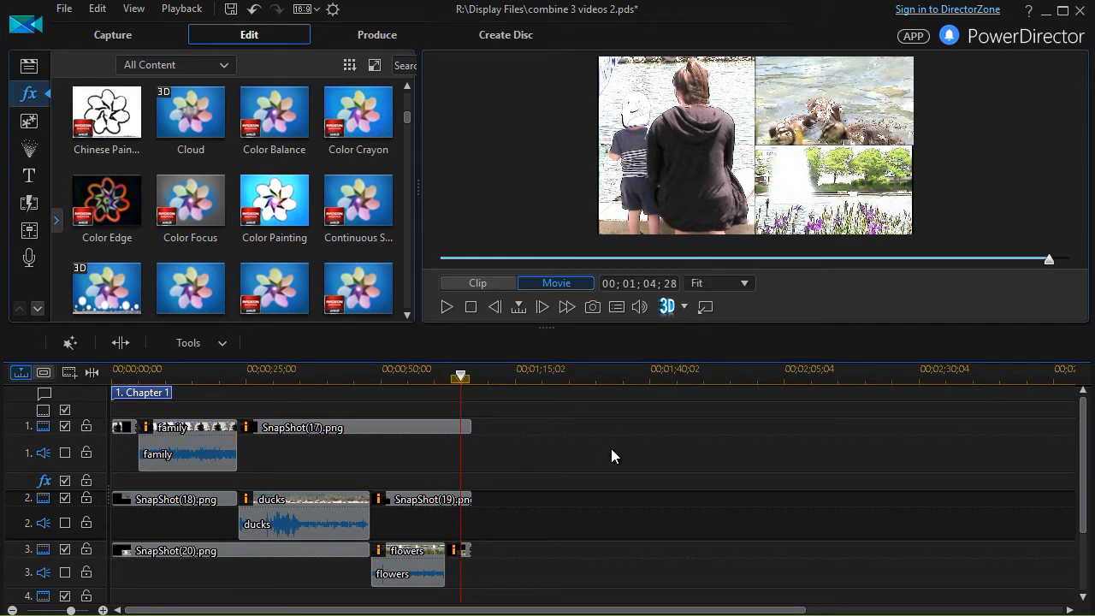